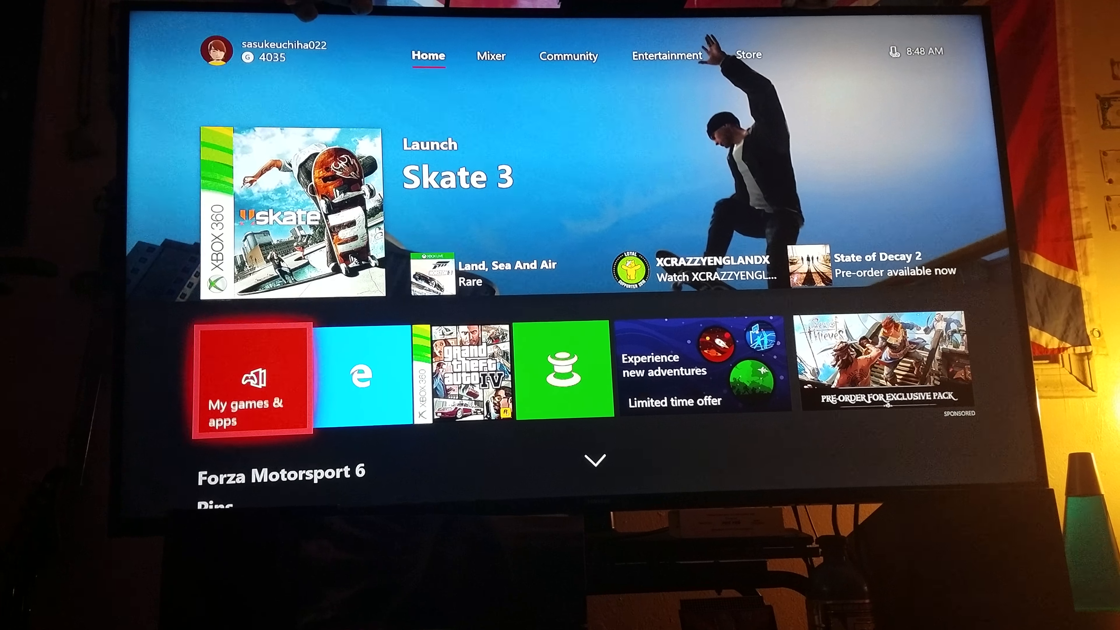
- Move across to Store and select the Xbox One X Enhanced tile under Browse games
{"action": "left_click", "coordinate": [491, 56]}
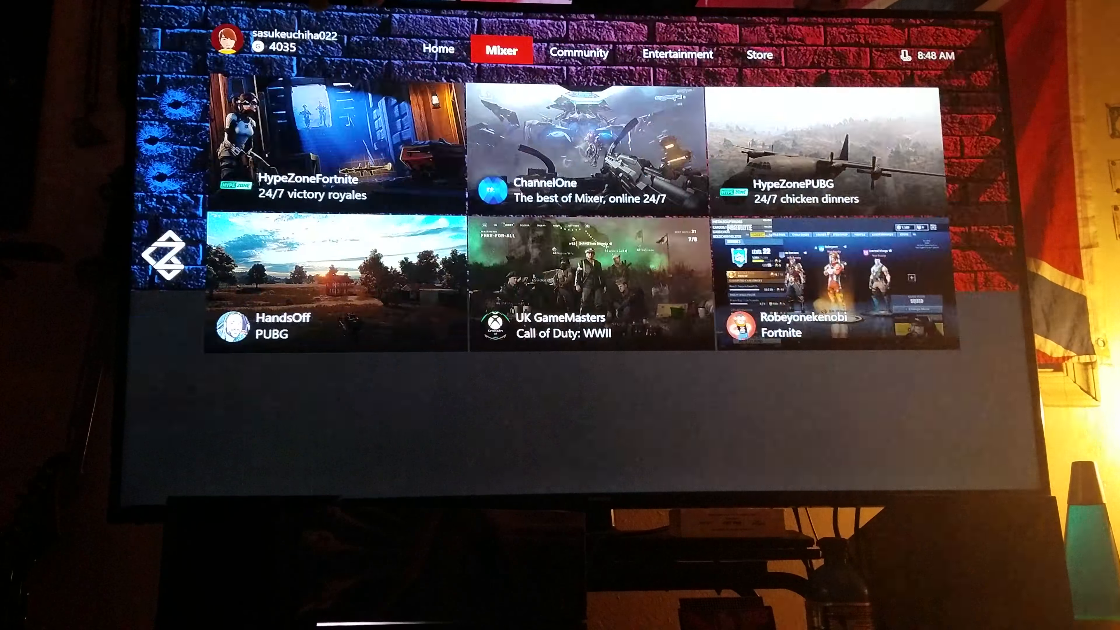
{"action": "left_click", "coordinate": [760, 54]}
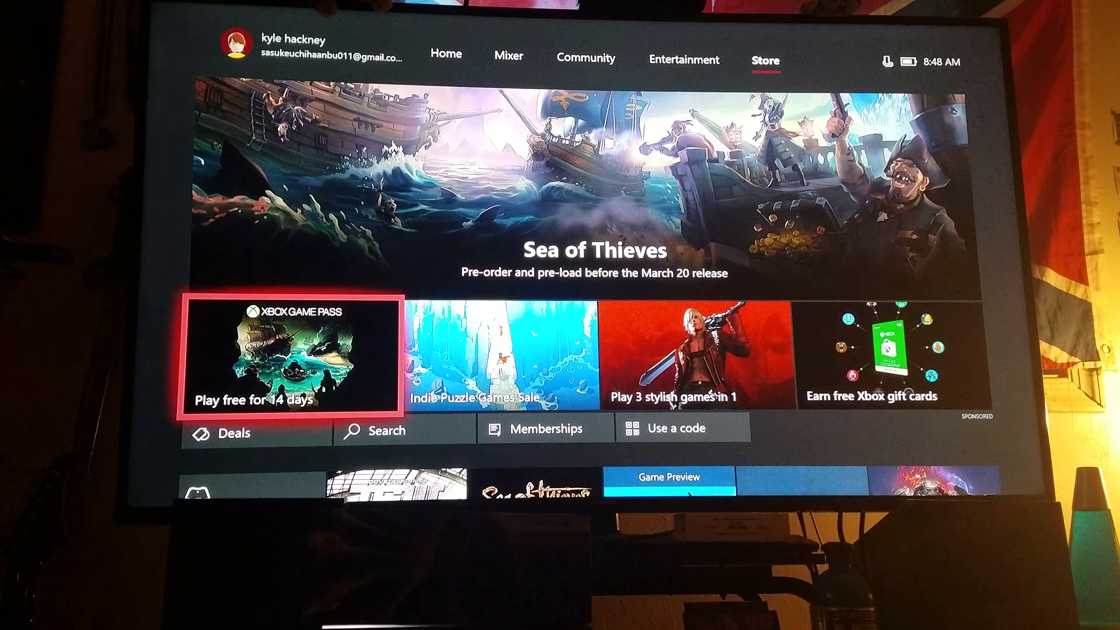
{"action": "scroll", "scroll_direction": "down", "scroll_amount": 3}
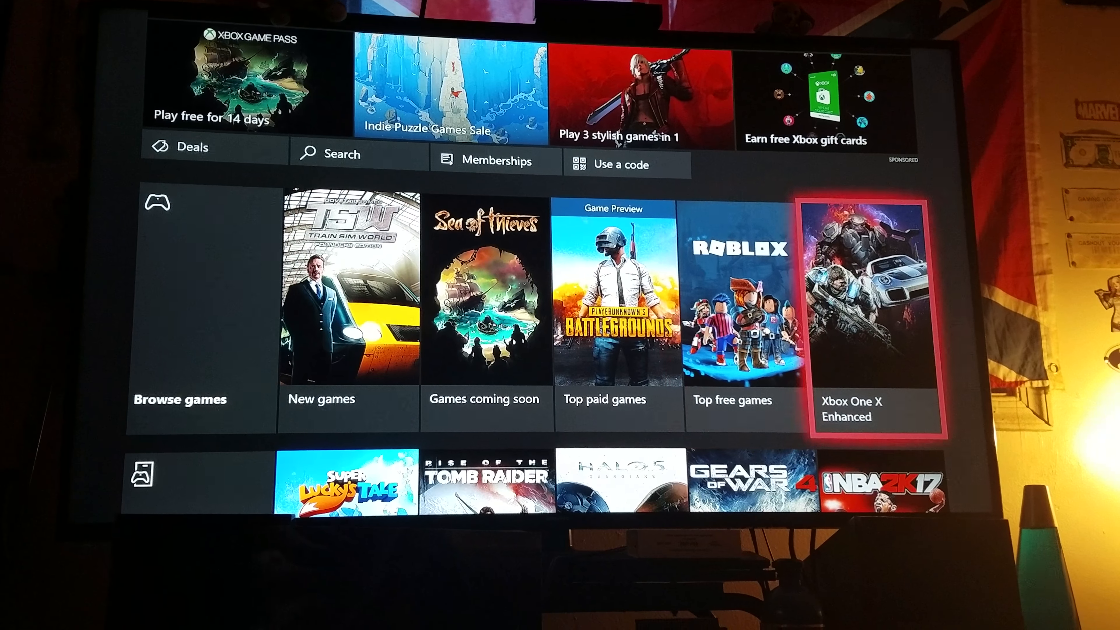
{"action": "left_click", "coordinate": [867, 315]}
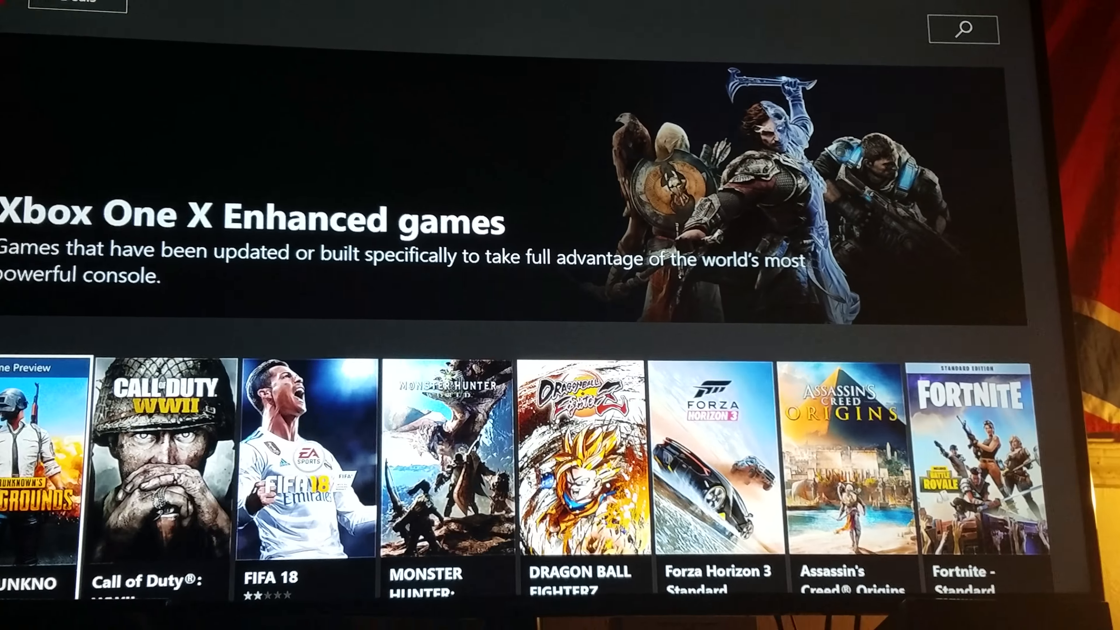
- Scroll the Enhanced games grid down to the Xbox 360 titles like Forza Horizon and skate 3
{"action": "scroll", "scroll_direction": "down", "scroll_amount": 3}
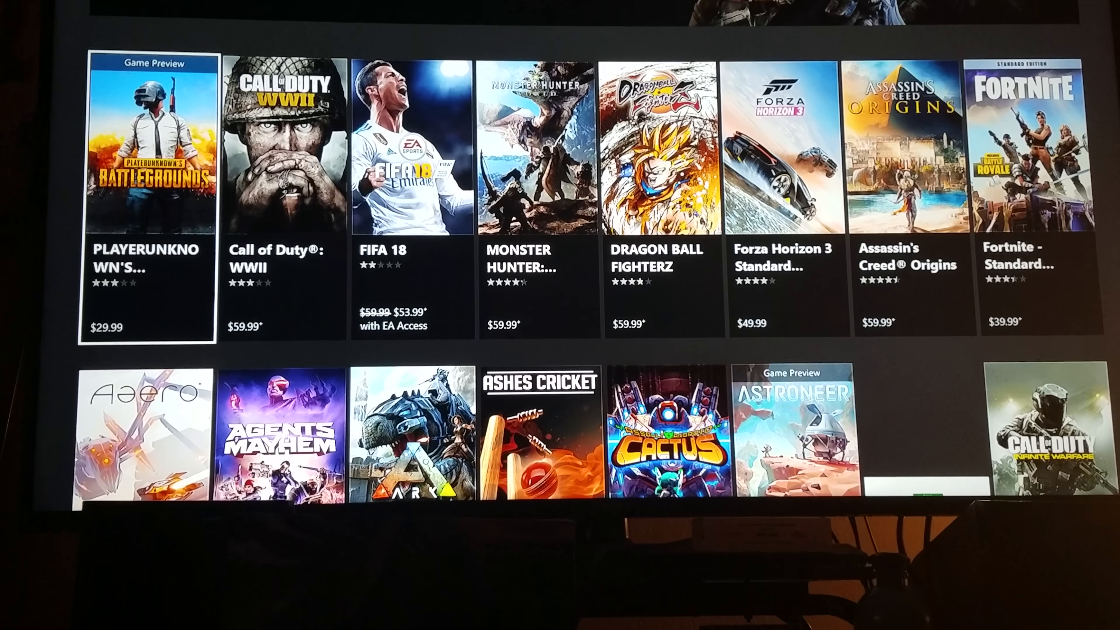
{"action": "scroll", "scroll_direction": "down", "scroll_amount": 3}
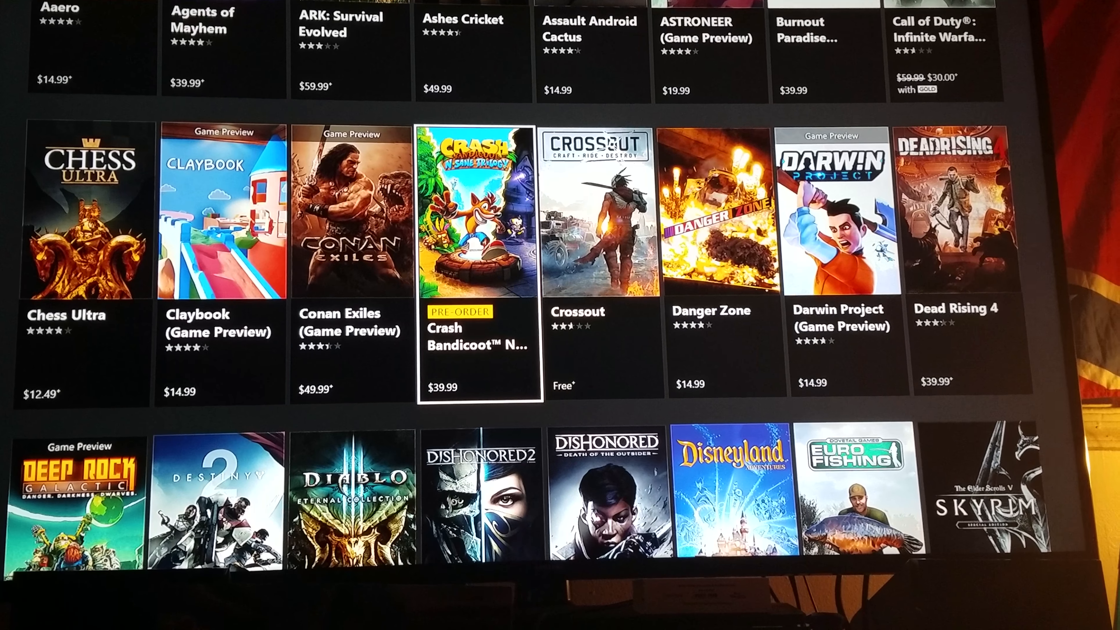
{"action": "scroll", "scroll_direction": "down", "scroll_amount": 3}
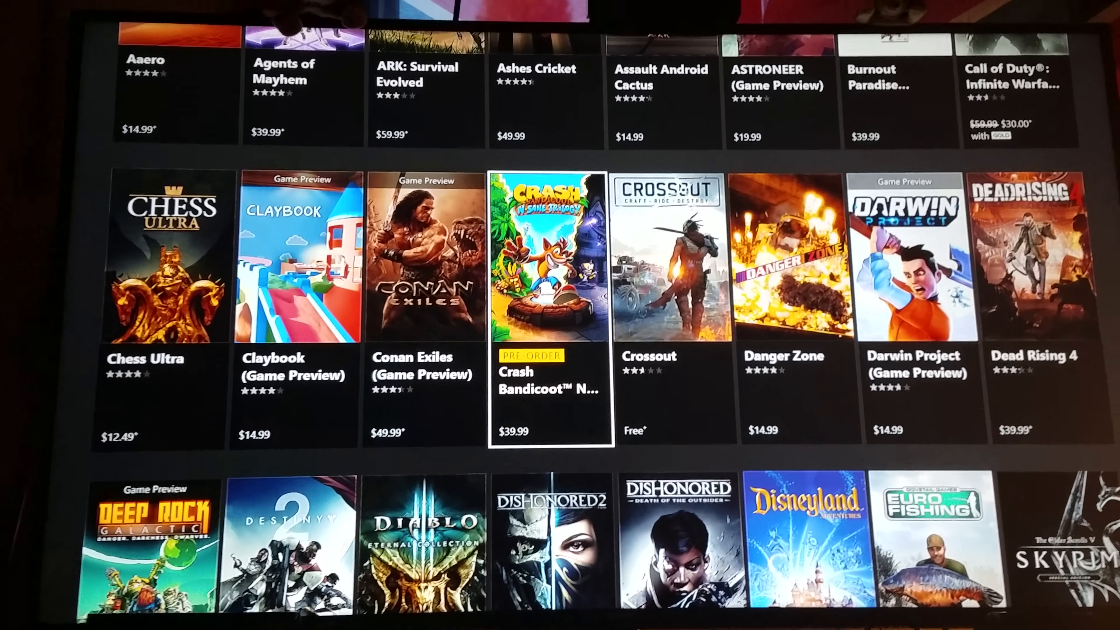
{"action": "scroll", "scroll_direction": "down", "scroll_amount": 3}
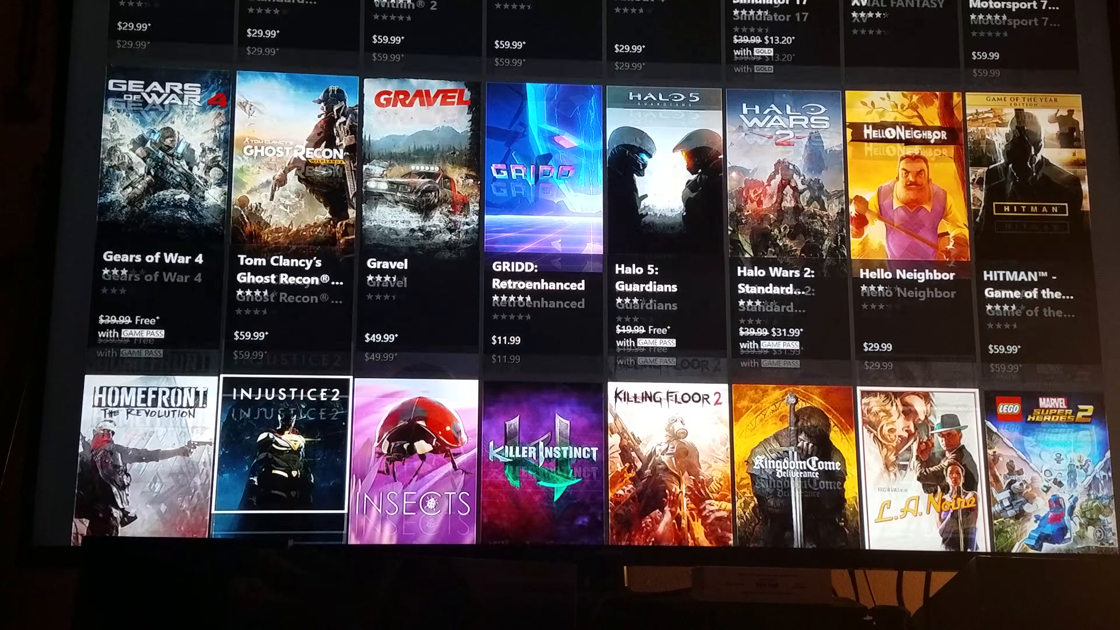
{"action": "scroll", "scroll_direction": "down", "scroll_amount": 3}
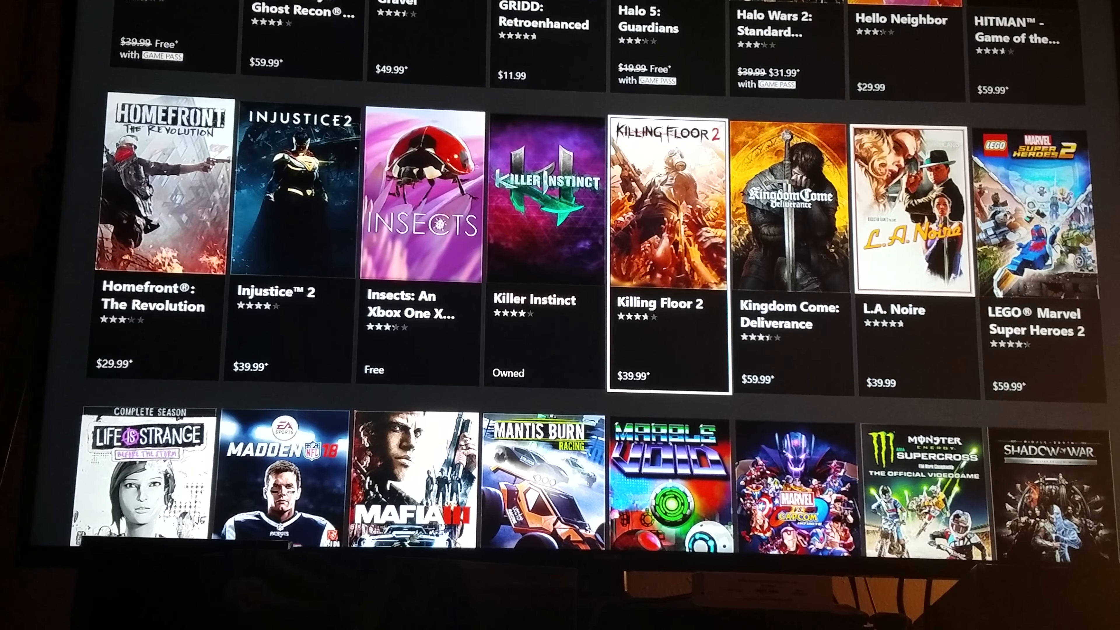
{"action": "scroll", "scroll_direction": "down", "scroll_amount": 3}
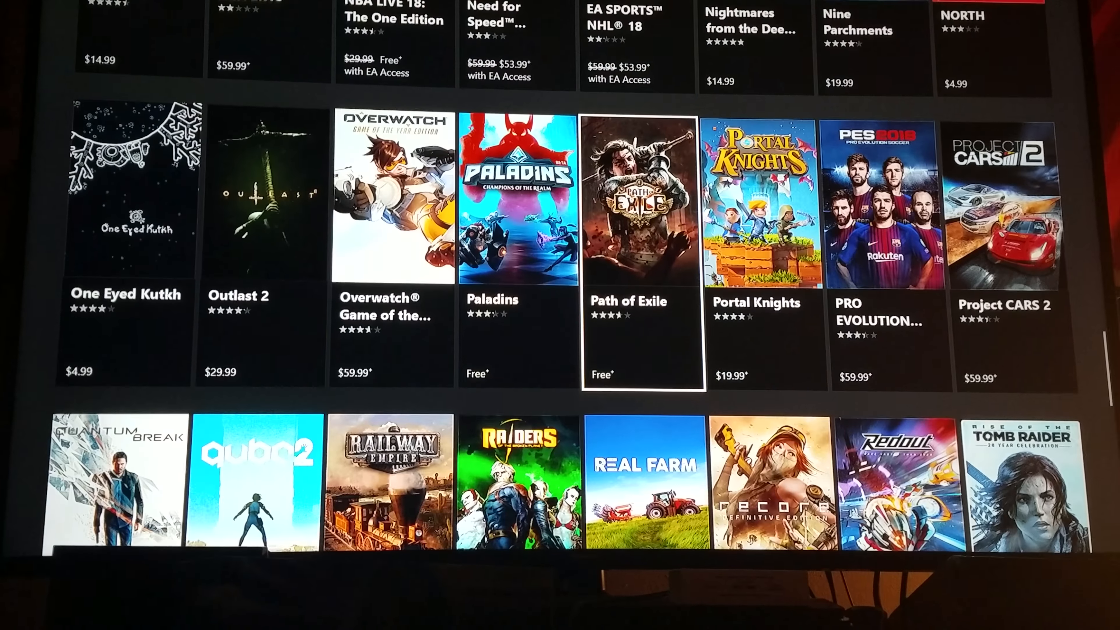
{"action": "scroll", "scroll_direction": "right", "scroll_amount": 3}
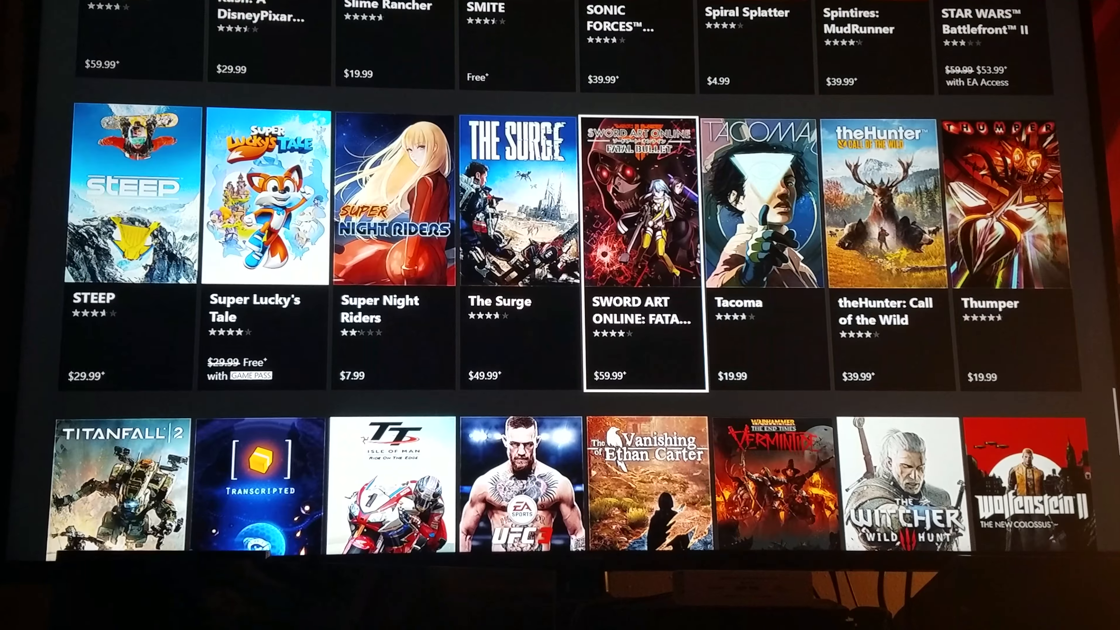
{"action": "scroll", "scroll_direction": "down", "scroll_amount": 3}
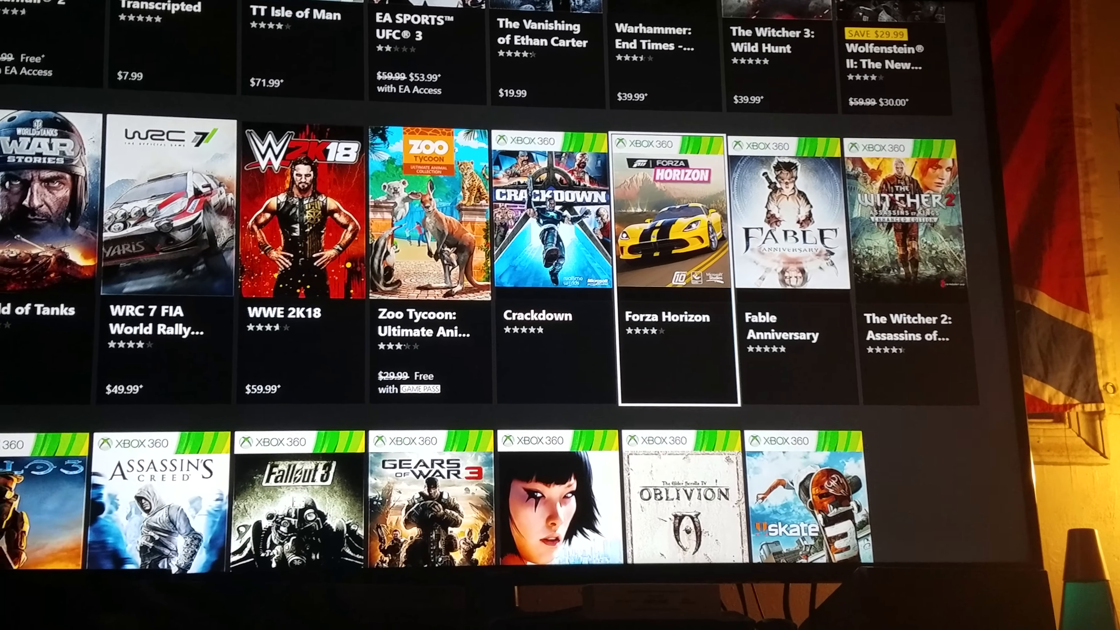
{"action": "scroll", "scroll_direction": "down", "scroll_amount": 3}
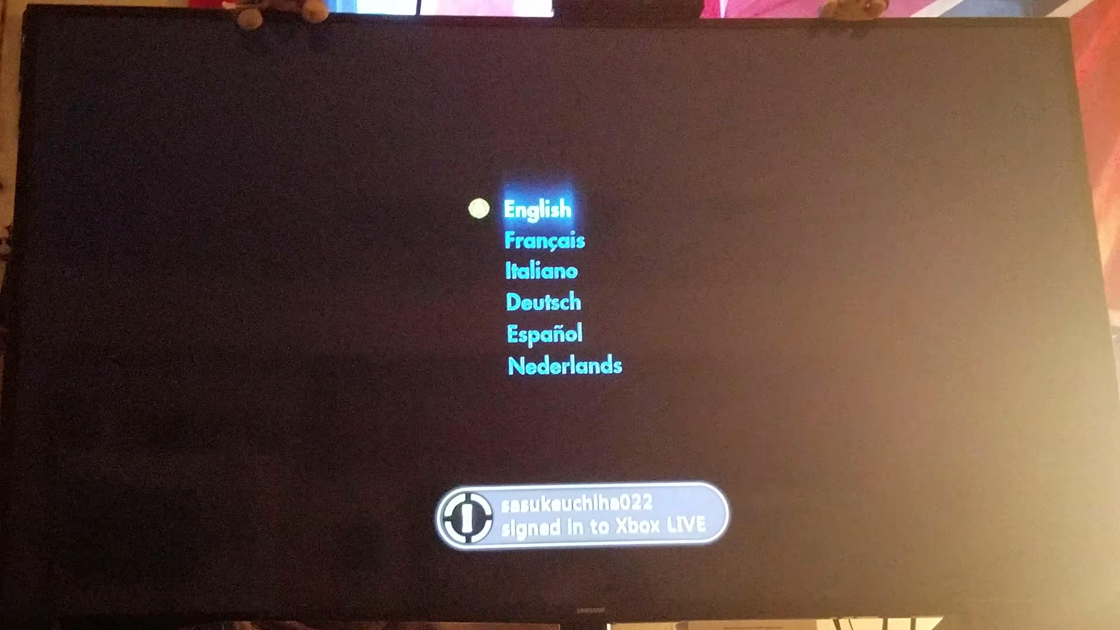
- Choose English and continue past the autosave warning to the storage notice
{"action": "left_click", "coordinate": [539, 210]}
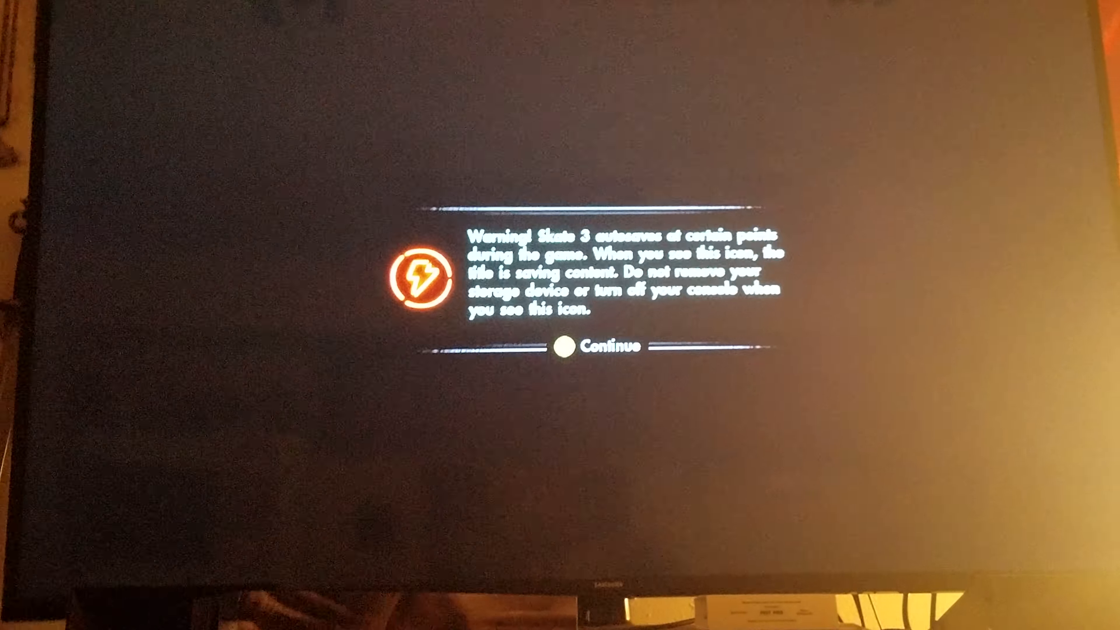
{"action": "left_click", "coordinate": [567, 347]}
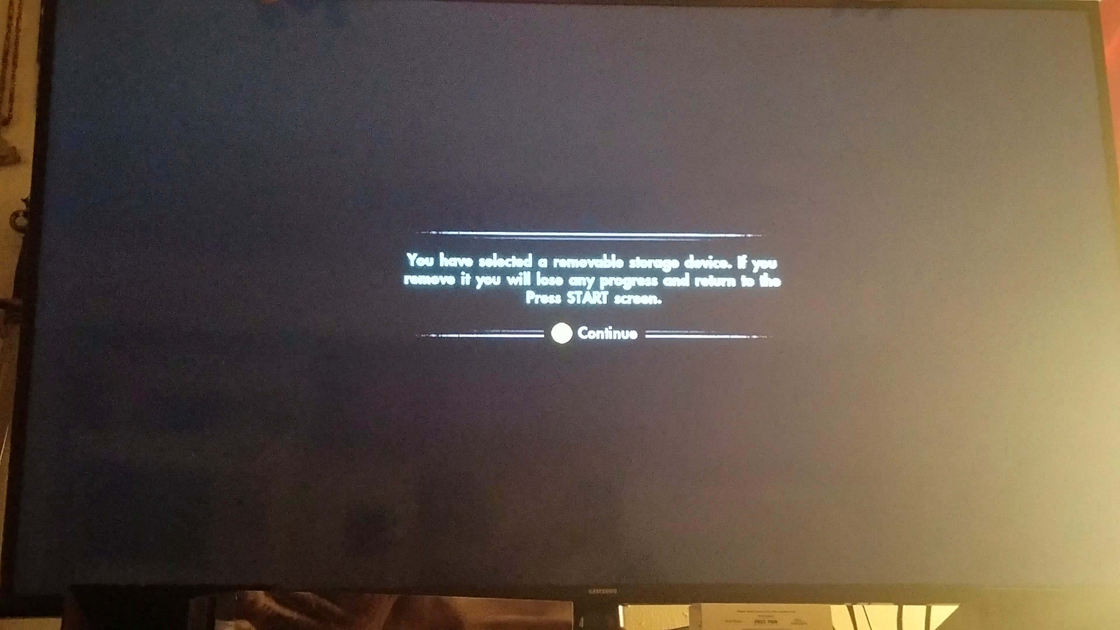